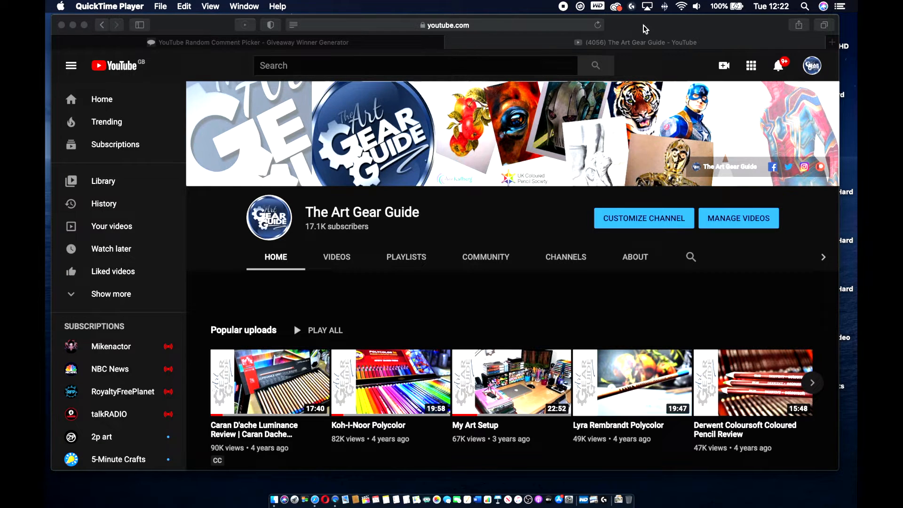
pyautogui.moveTo(597, 205)
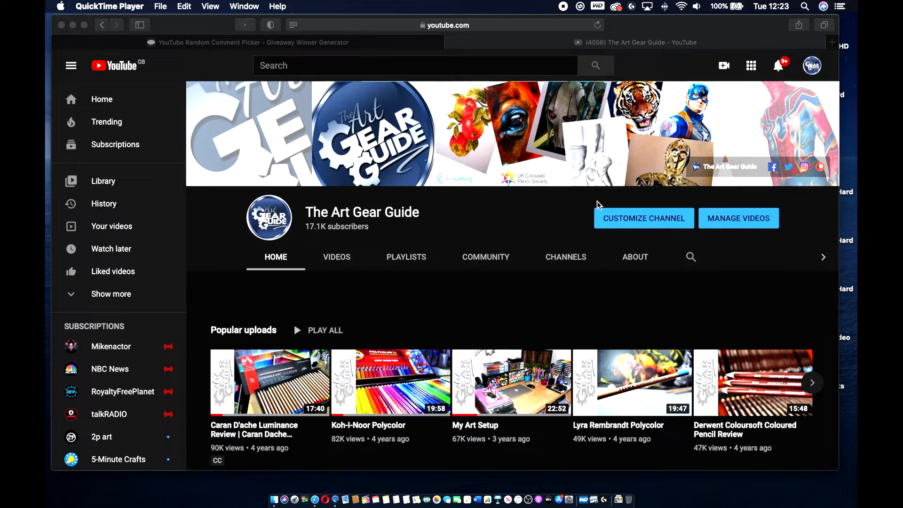
# - Show The Art Gear Guide channel's Videos tab listing its recent uploads
pyautogui.scroll(-3)
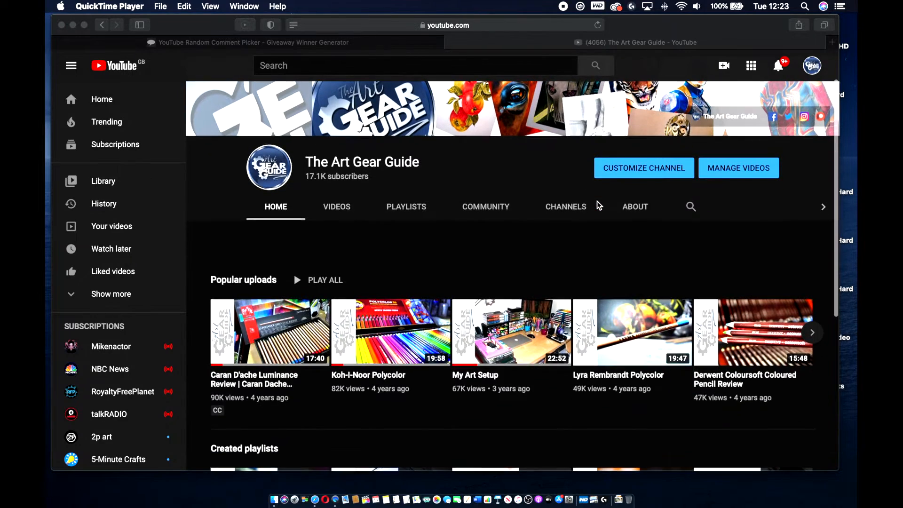
pyautogui.scroll(-3)
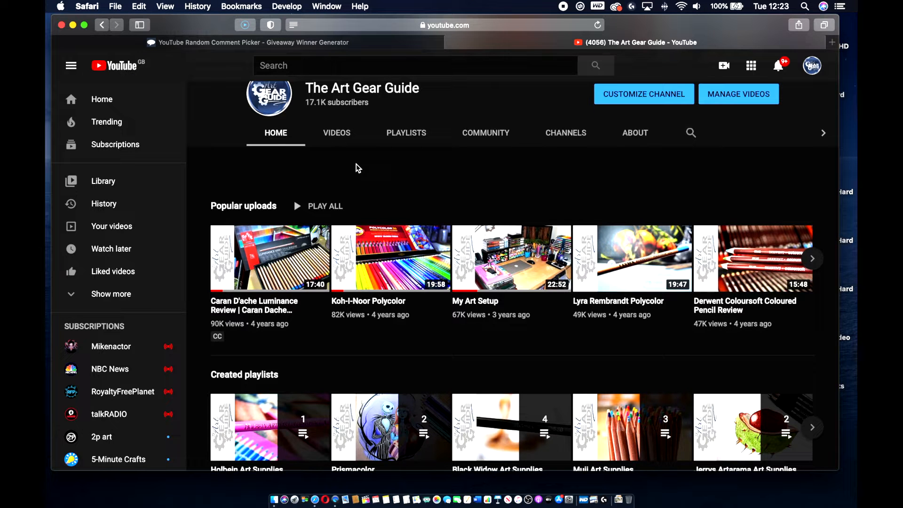
pyautogui.click(336, 133)
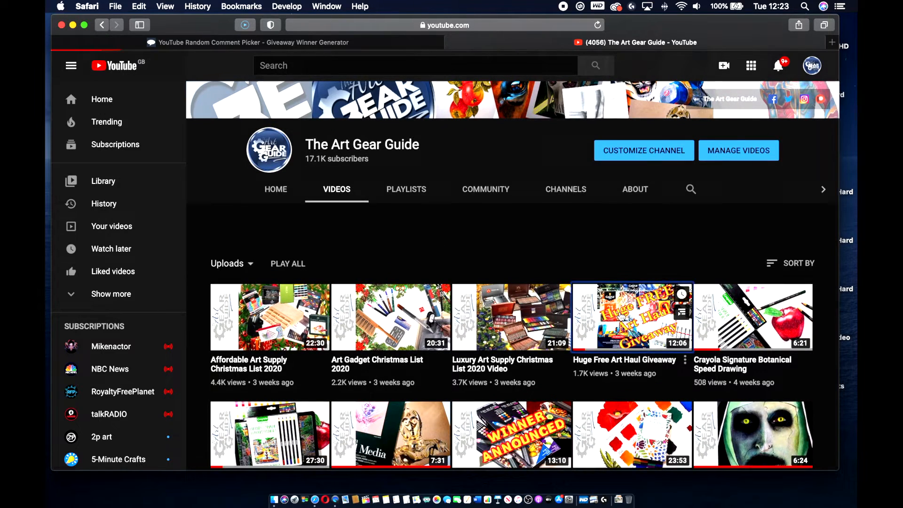
# - Open the 'Huge Free Art Haul Giveaway' video from the uploads grid
pyautogui.click(630, 317)
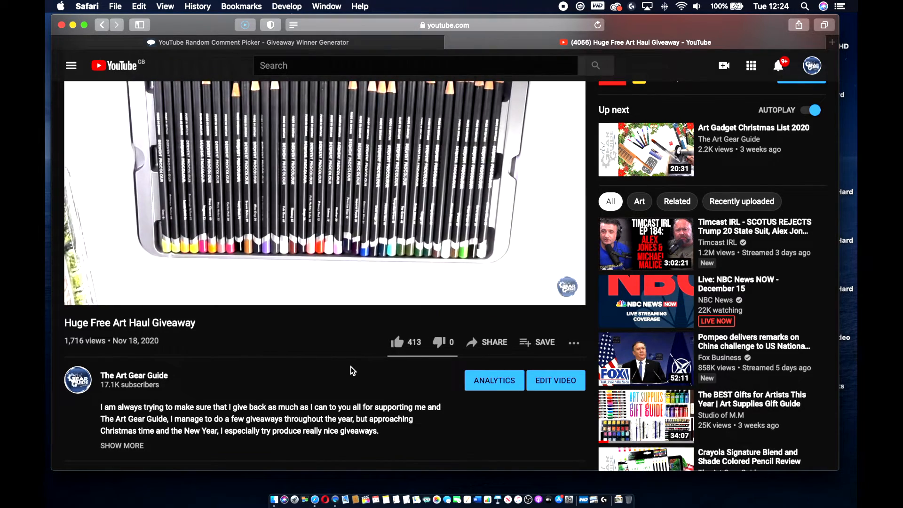
pyautogui.scroll(-3)
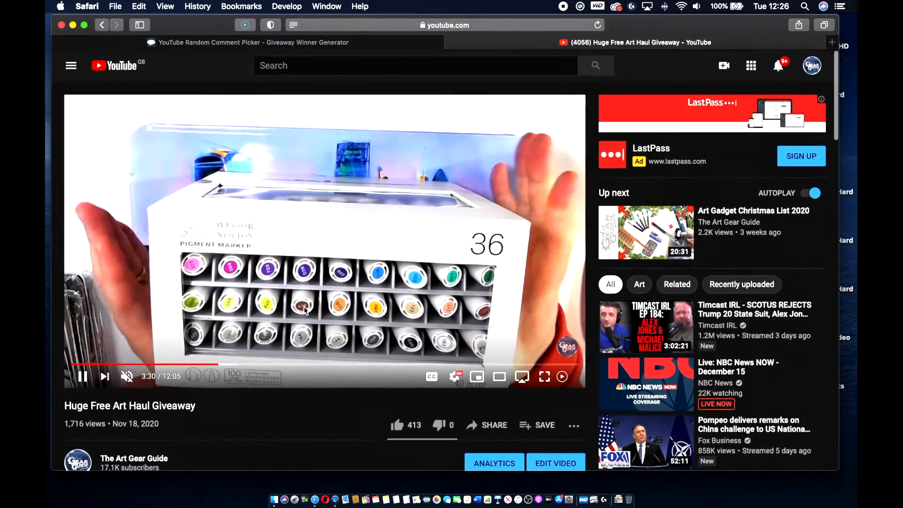
# - Copy the giveaway video's share link and bring up the Comment Picker tab
pyautogui.scroll(-3)
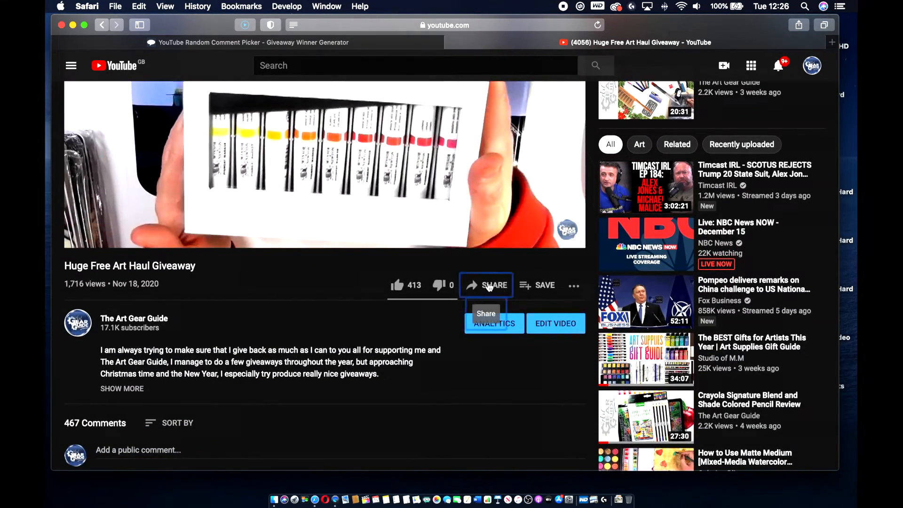
pyautogui.click(485, 284)
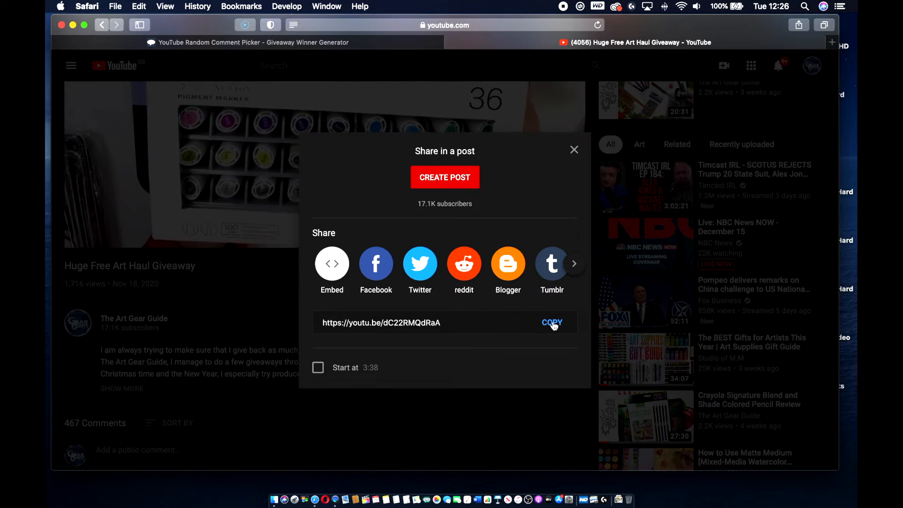
pyautogui.click(551, 322)
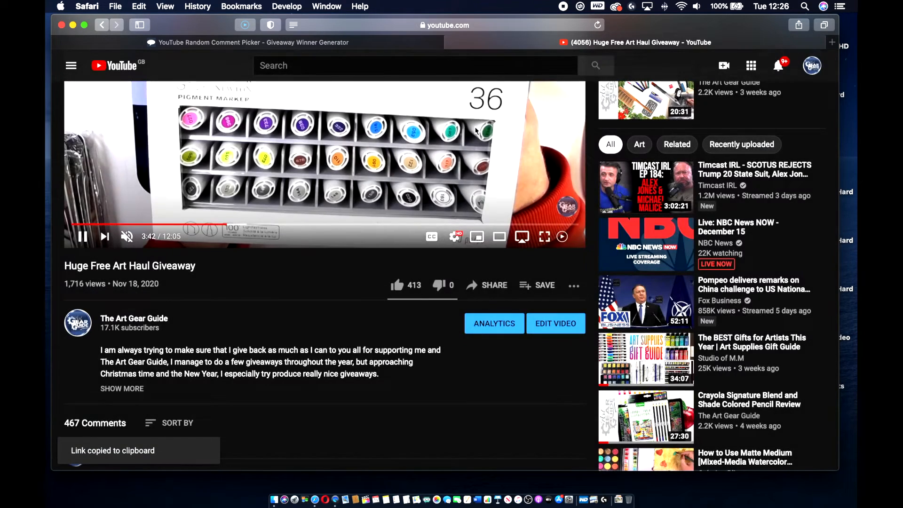
pyautogui.click(248, 42)
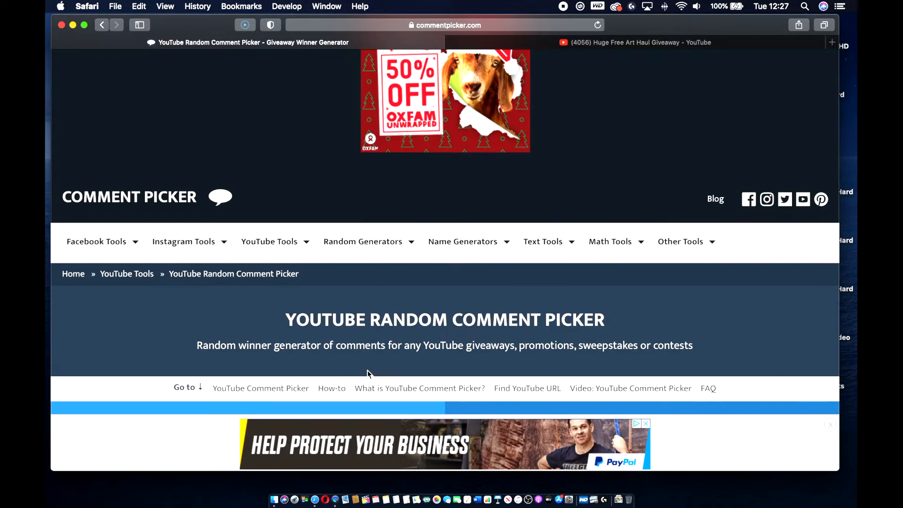
pyautogui.scroll(-3)
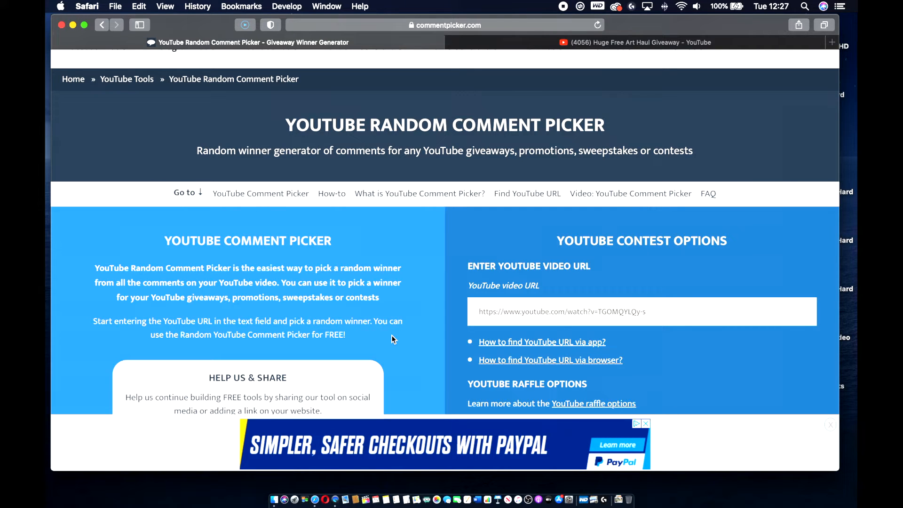
pyautogui.scroll(-3)
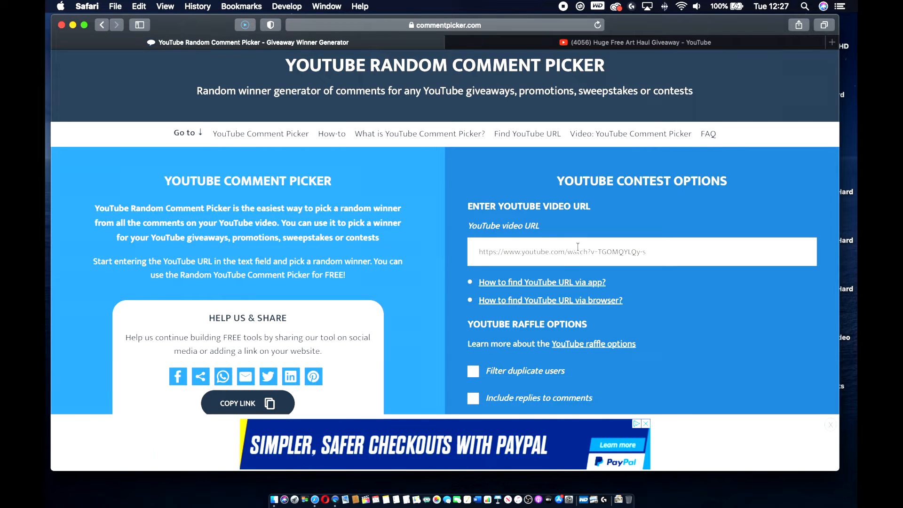
pyautogui.scroll(-3)
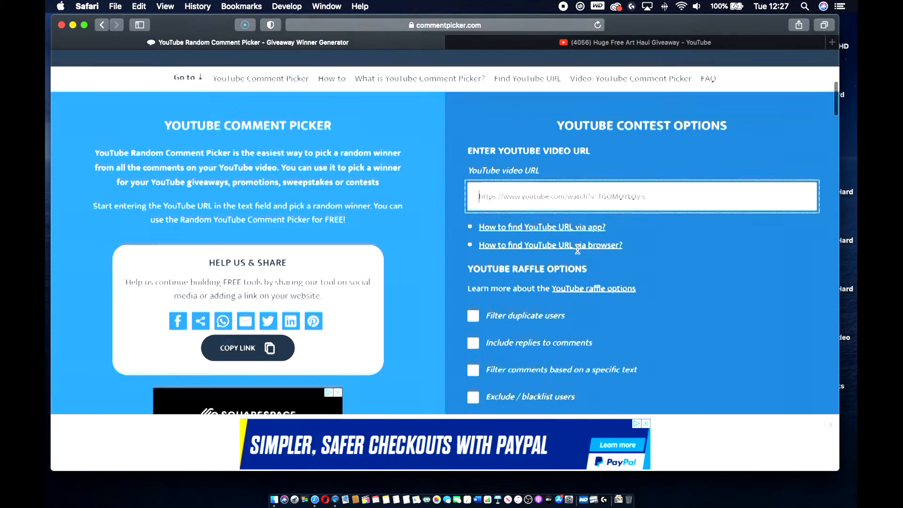
pyautogui.scroll(-3)
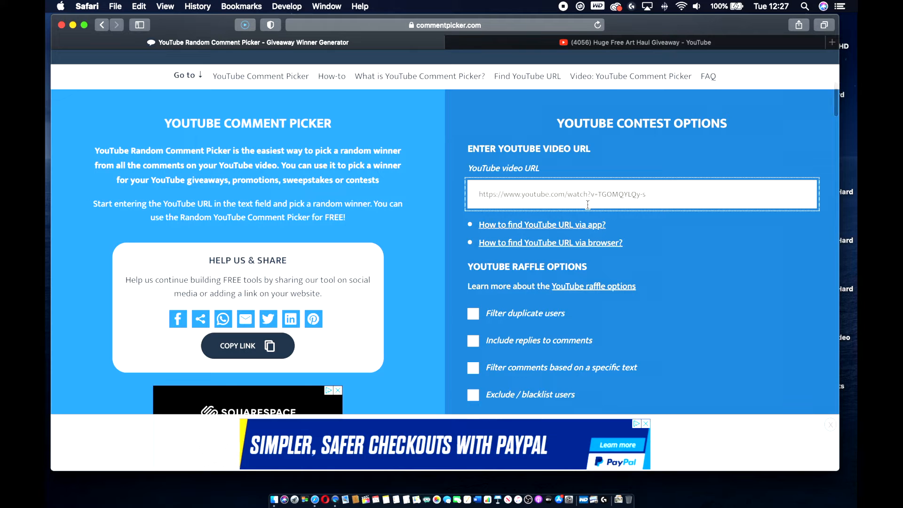
pyautogui.write('https://youtu.be/dC22RMQdRaA')
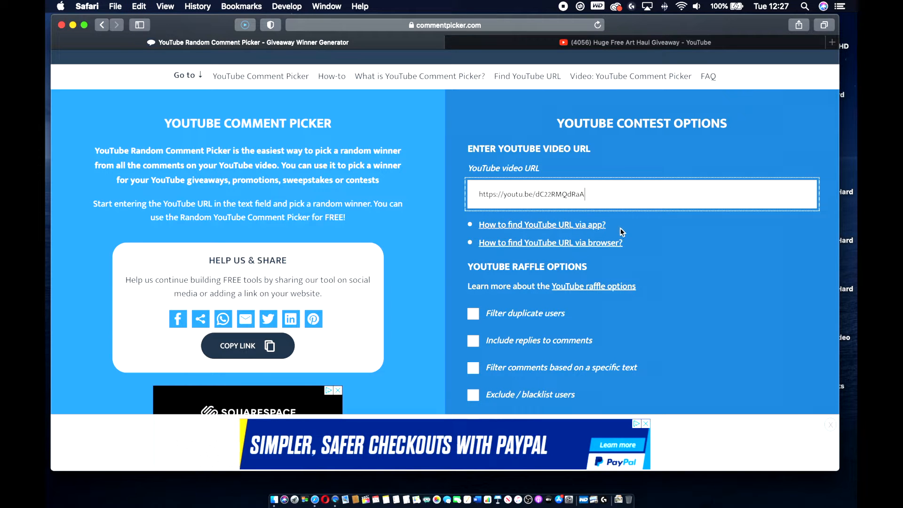
pyautogui.scroll(-3)
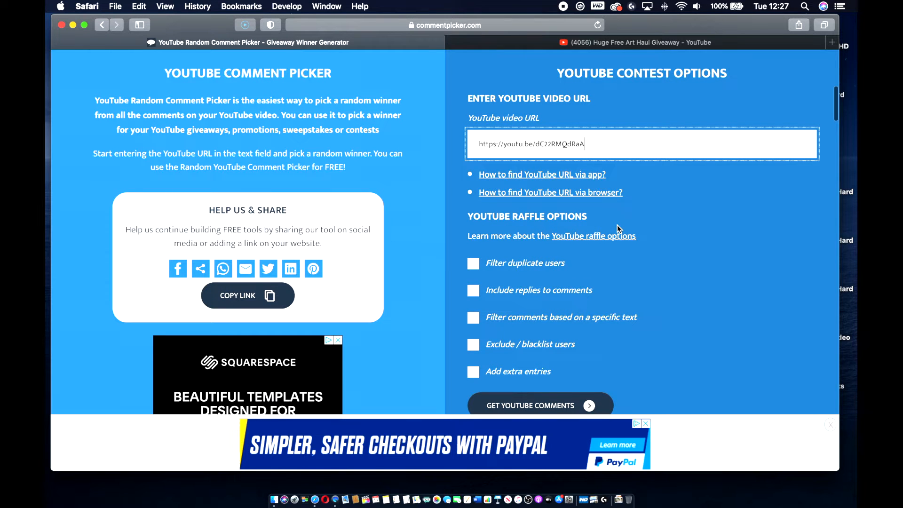
pyautogui.moveTo(592, 299)
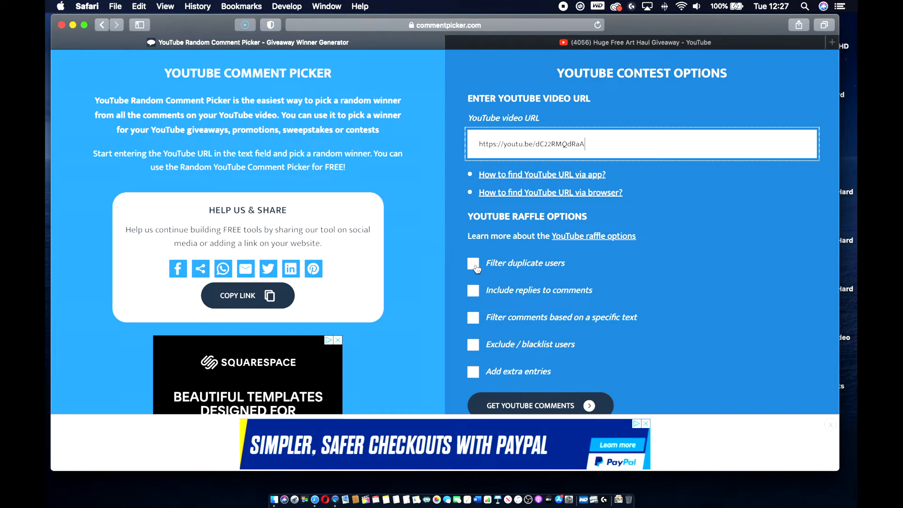
pyautogui.click(473, 263)
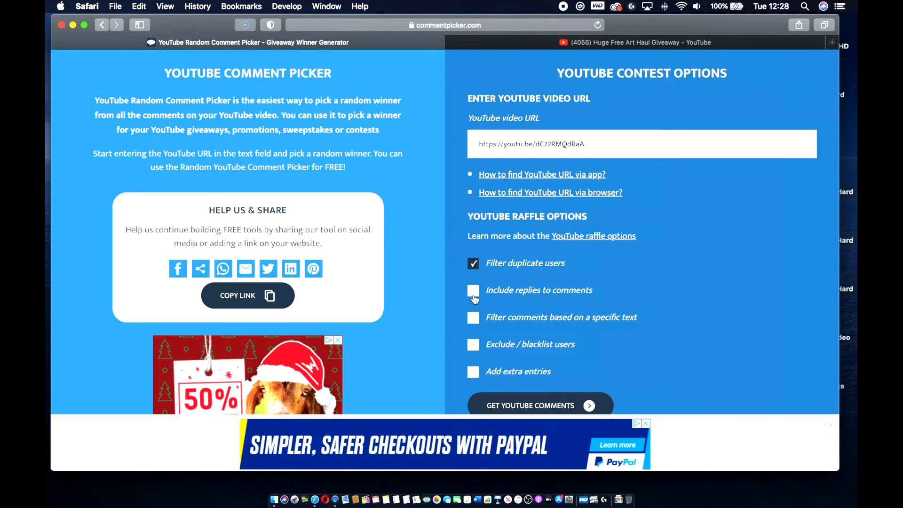
# - Return to the giveaway video and scroll down to its 467 comments
pyautogui.click(634, 42)
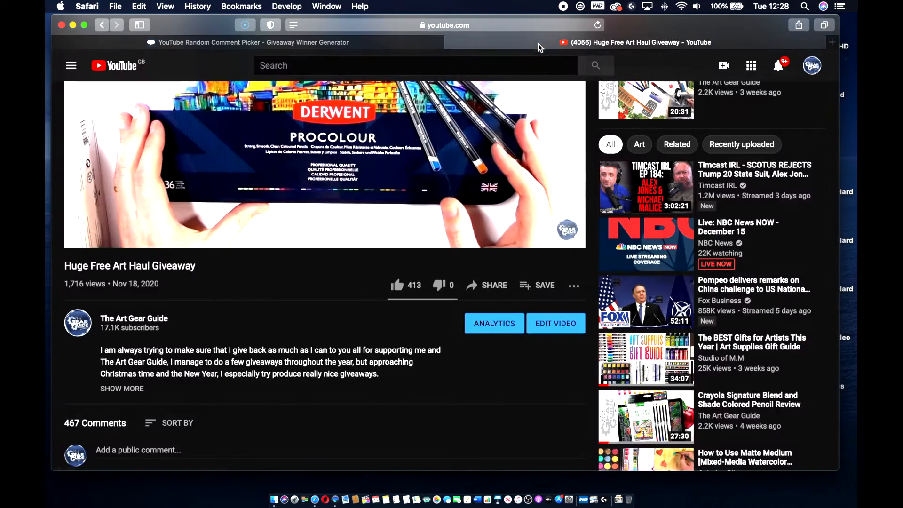
pyautogui.scroll(-3)
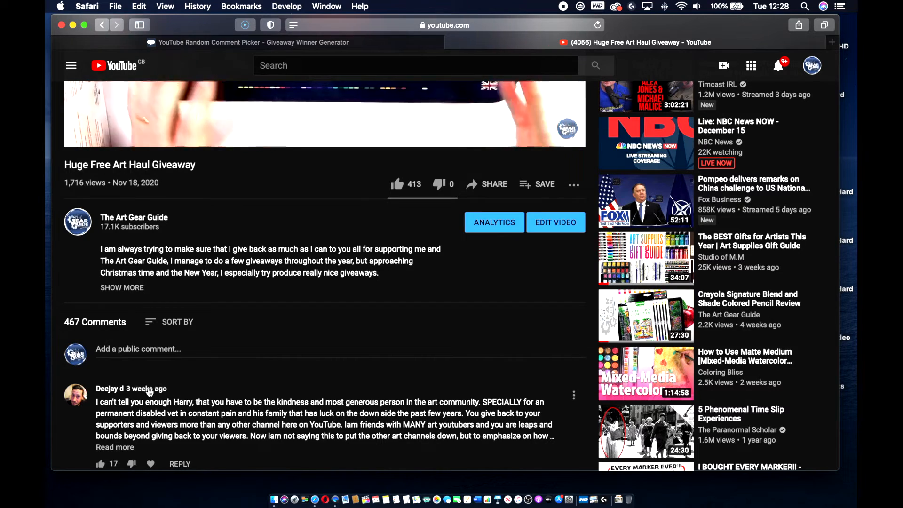
pyautogui.scroll(-3)
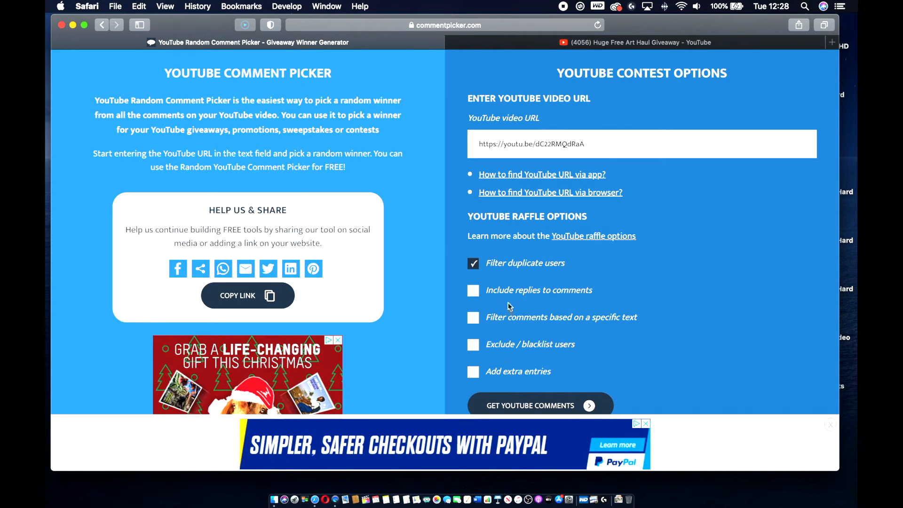
pyautogui.moveTo(521, 375)
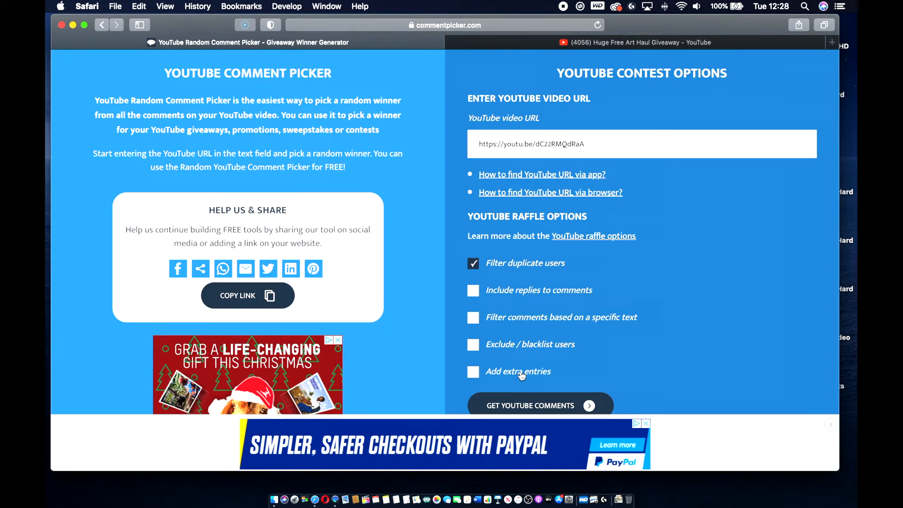
# - Try 'Add extra entries' and switch it back off, keeping only duplicate filtering
pyautogui.click(474, 372)
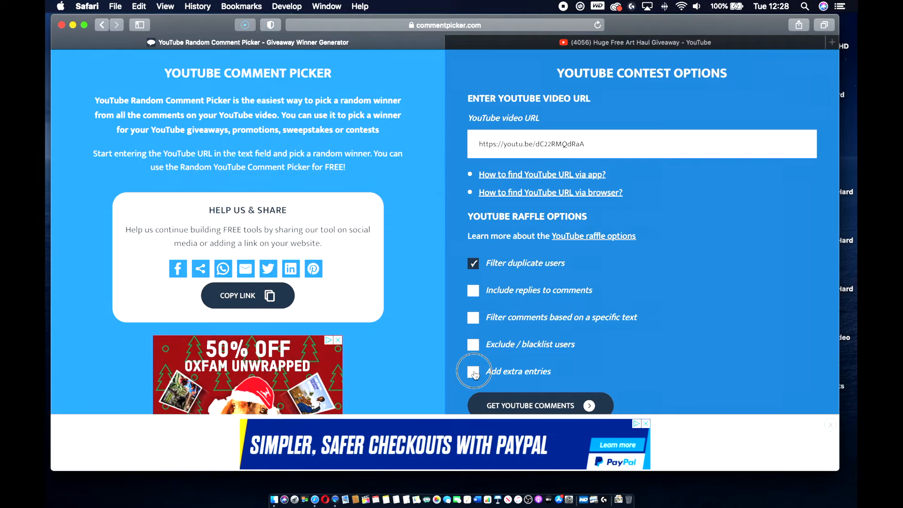
pyautogui.click(473, 371)
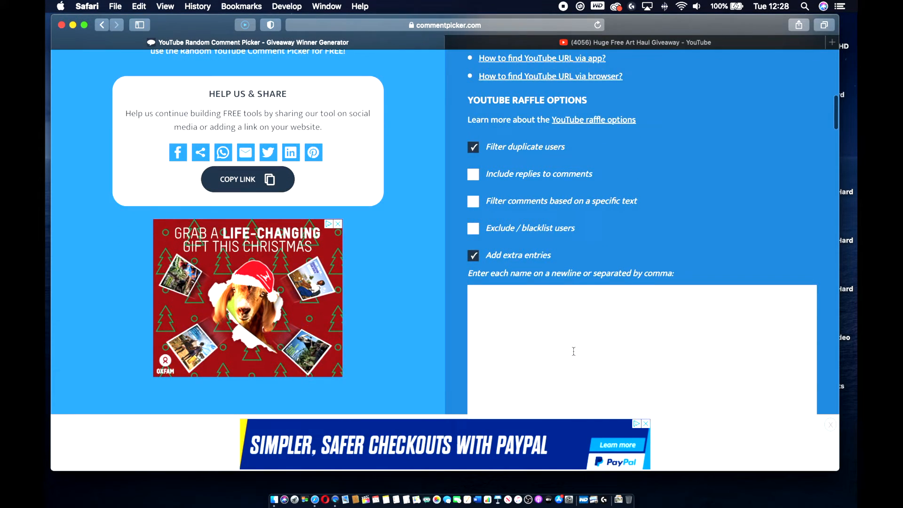
pyautogui.scroll(-3)
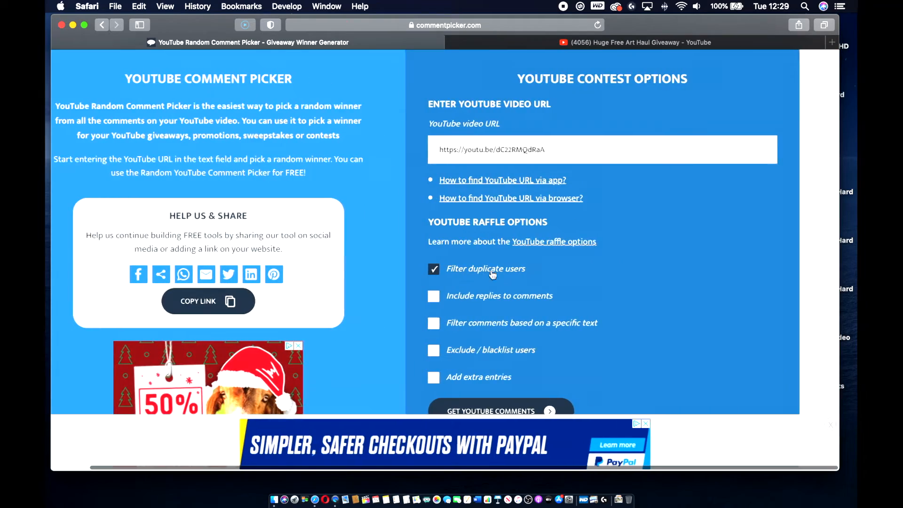
# - Fetch the video's YouTube comments, yielding 429 unique commenters, then return to Comment Picker
pyautogui.scroll(-3)
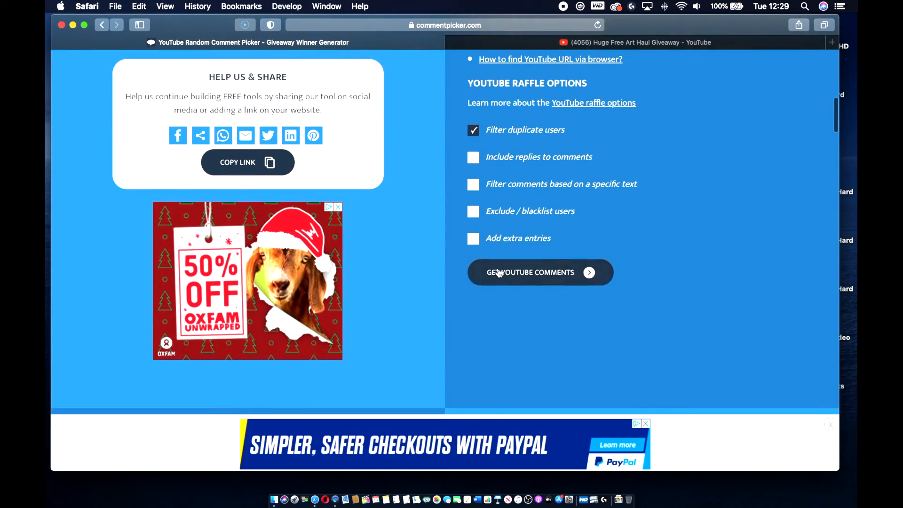
pyautogui.click(539, 273)
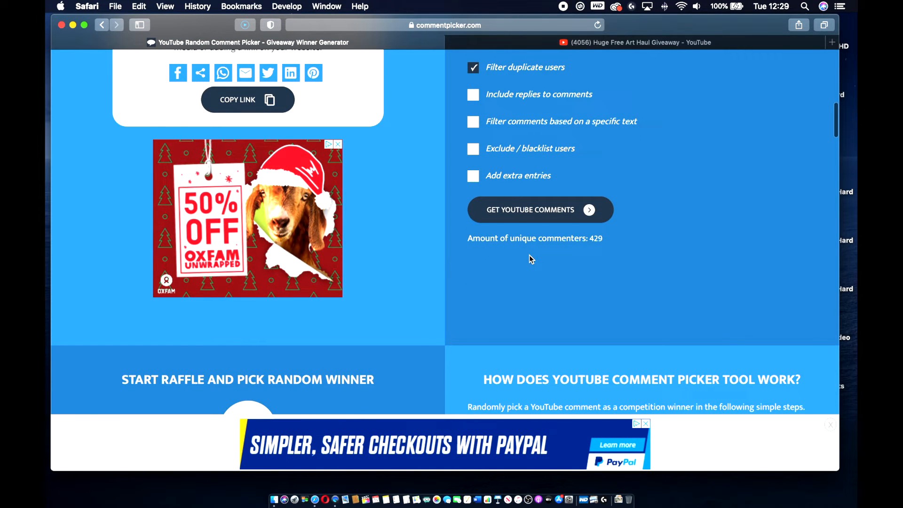
pyautogui.moveTo(515, 249)
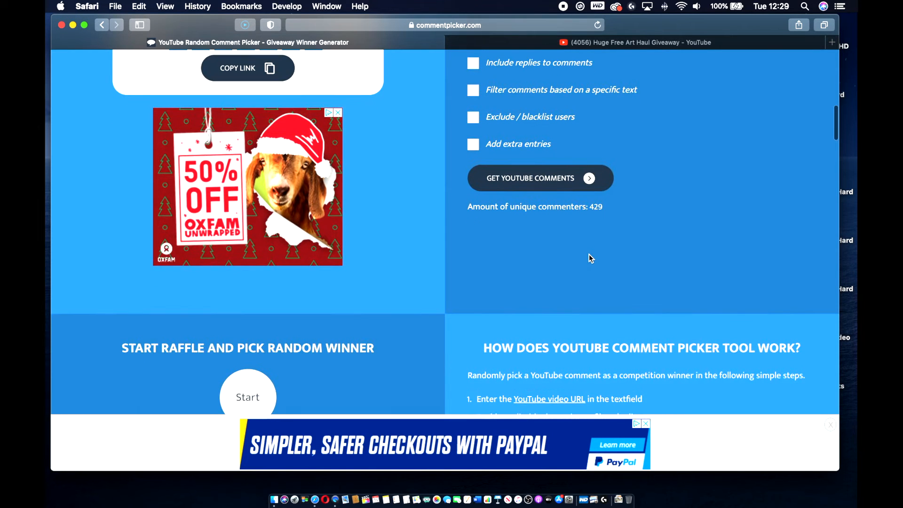
pyautogui.scroll(-3)
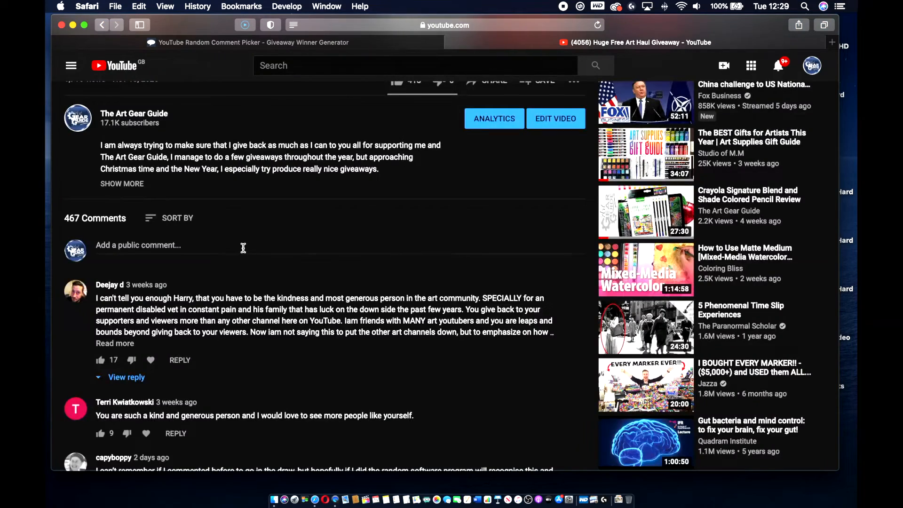
pyautogui.scroll(-3)
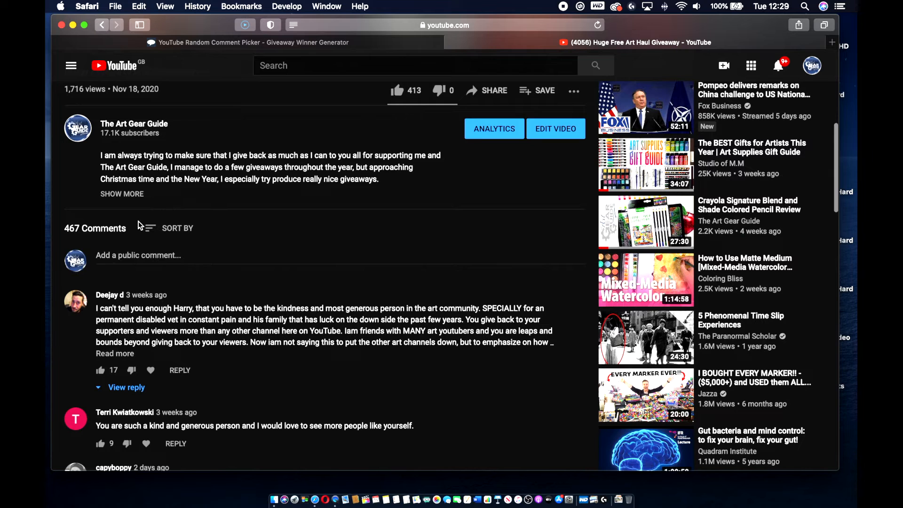
pyautogui.click(247, 42)
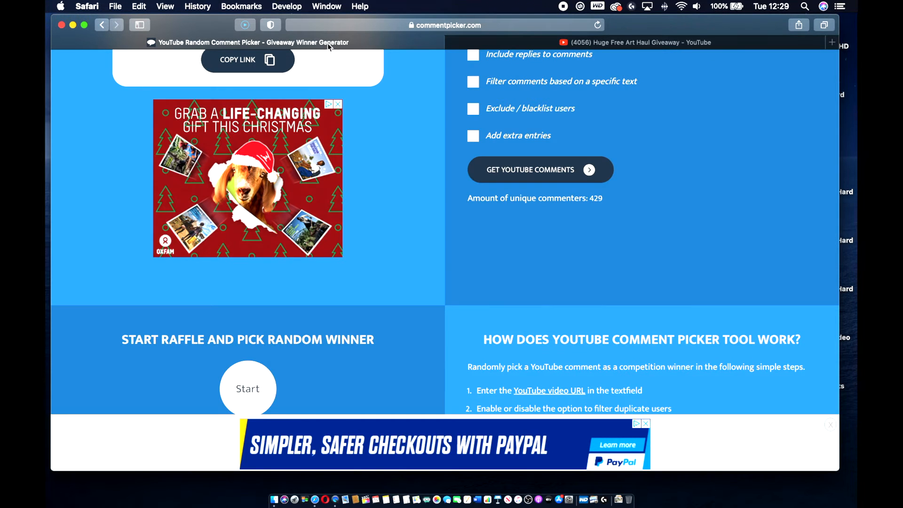
pyautogui.moveTo(493, 246)
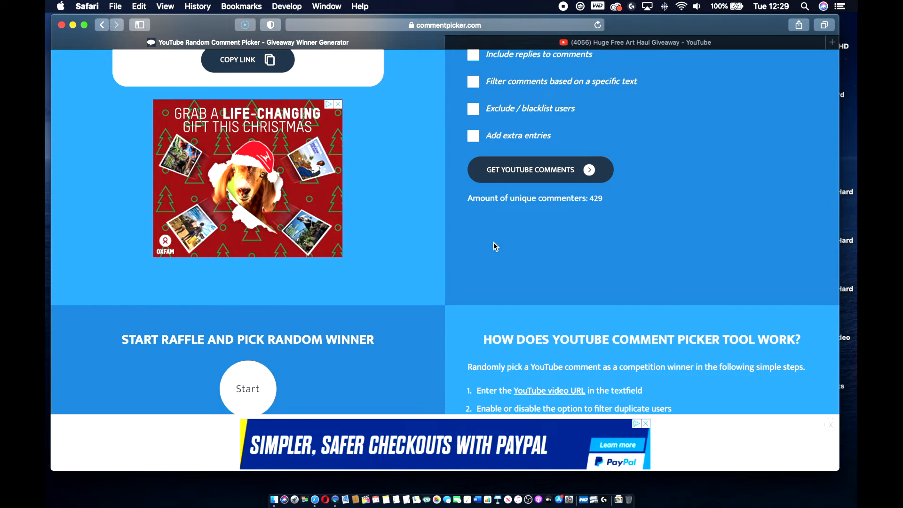
# - Start the raffle to draw a random winner from the 429 names
pyautogui.scroll(-3)
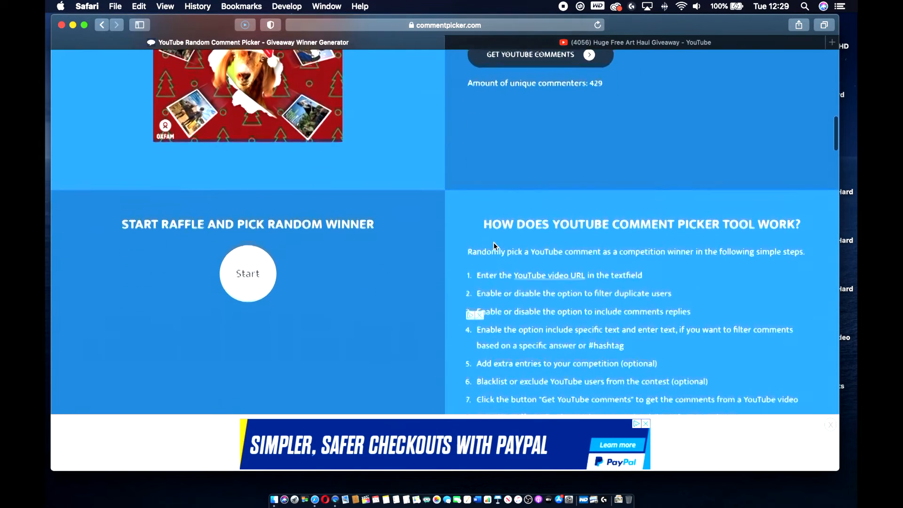
pyautogui.scroll(-3)
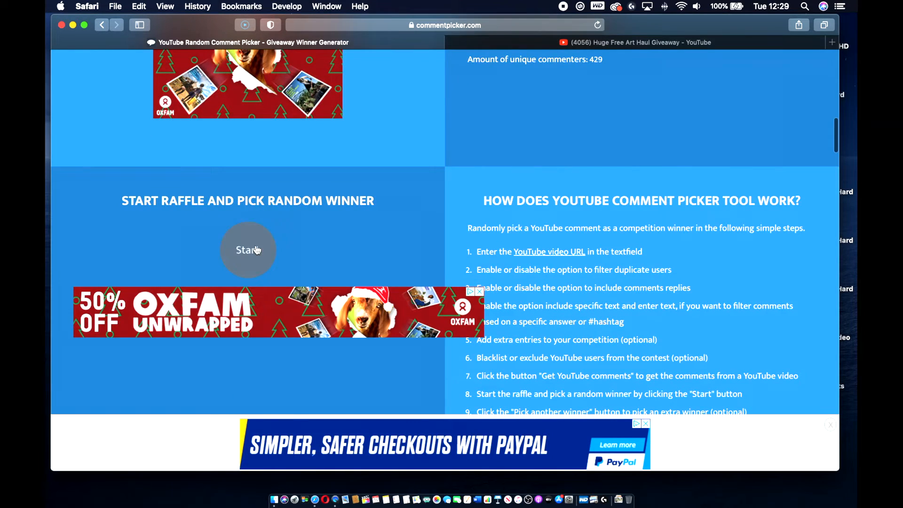
pyautogui.scroll(-3)
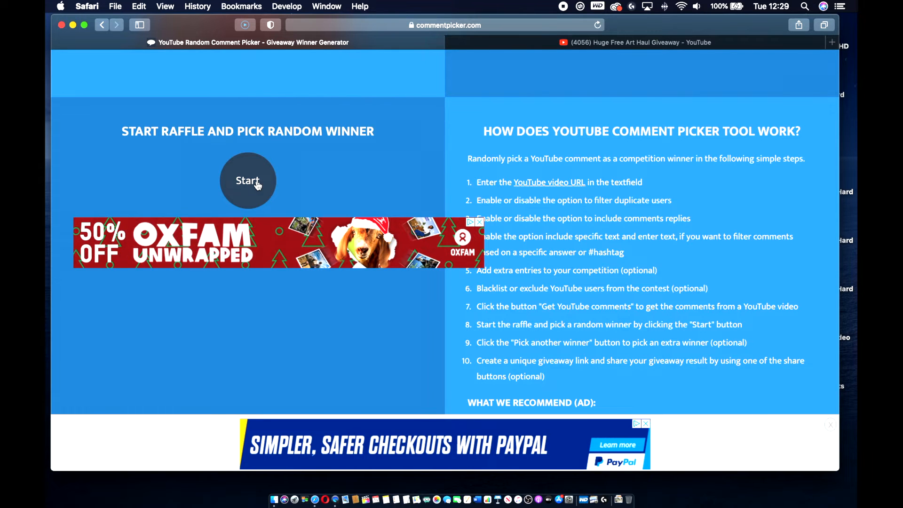
pyautogui.click(247, 180)
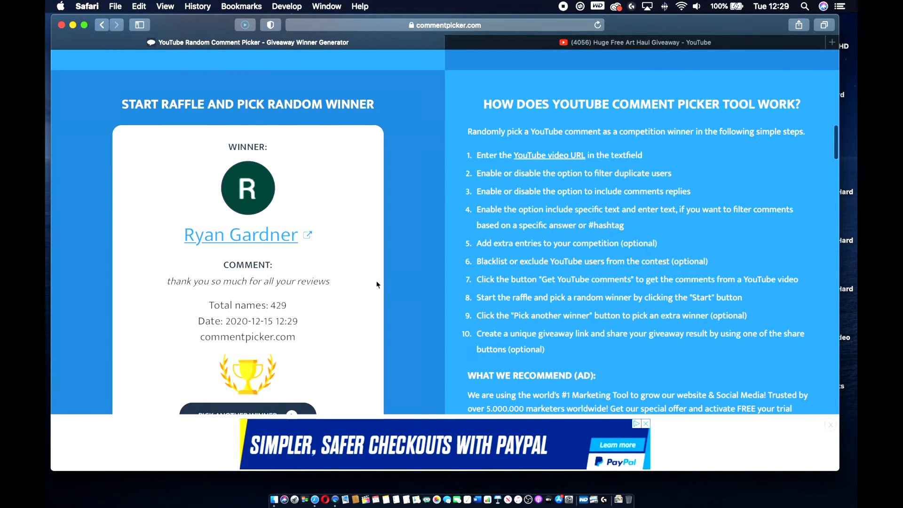
pyautogui.scroll(-3)
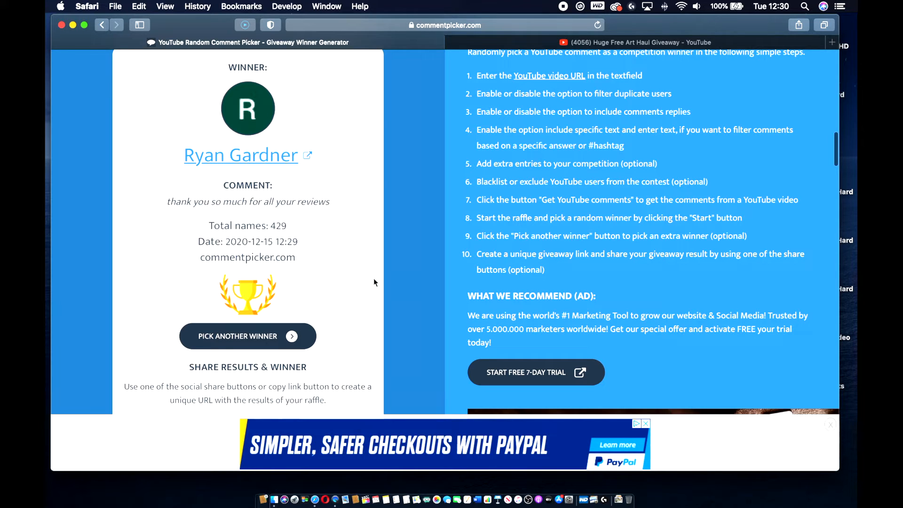
pyautogui.moveTo(363, 271)
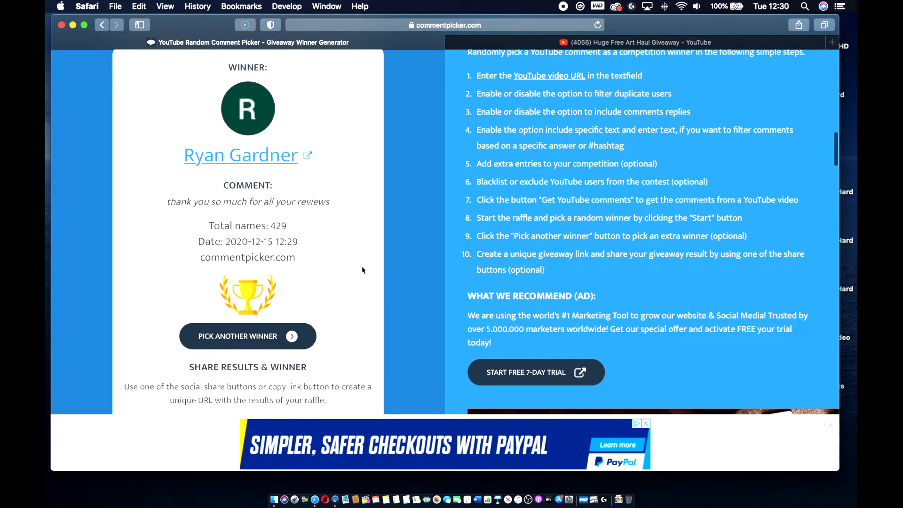
pyautogui.moveTo(353, 261)
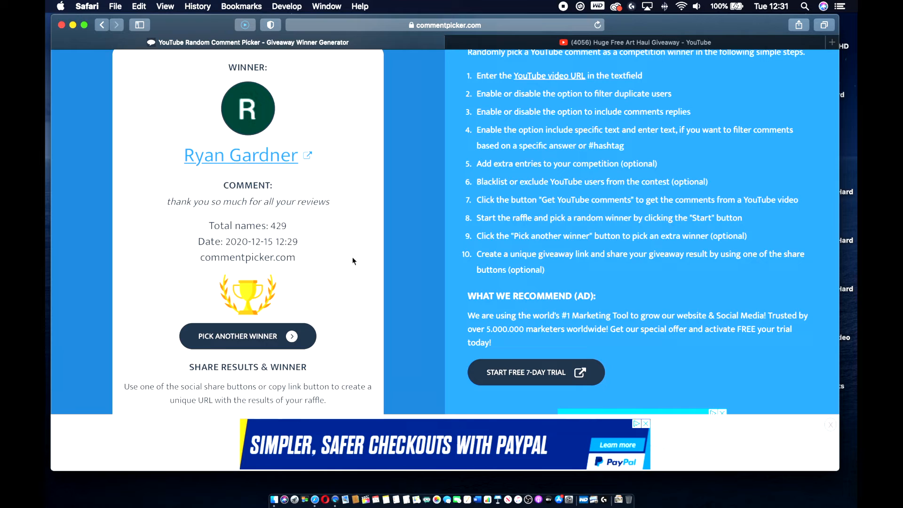
pyautogui.moveTo(371, 246)
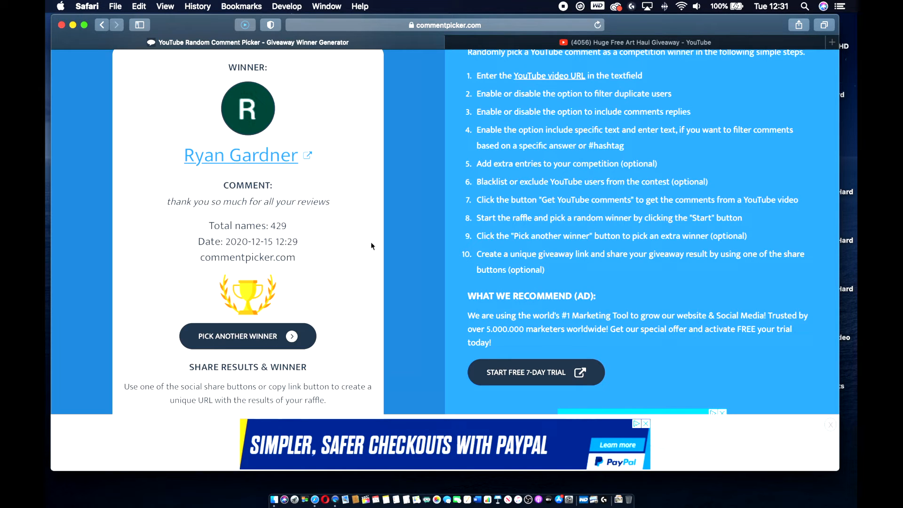
pyautogui.moveTo(374, 244)
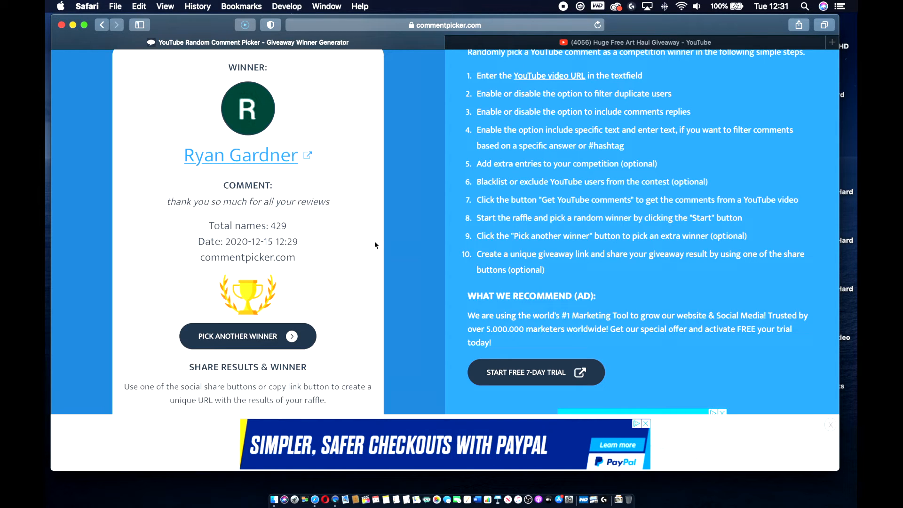